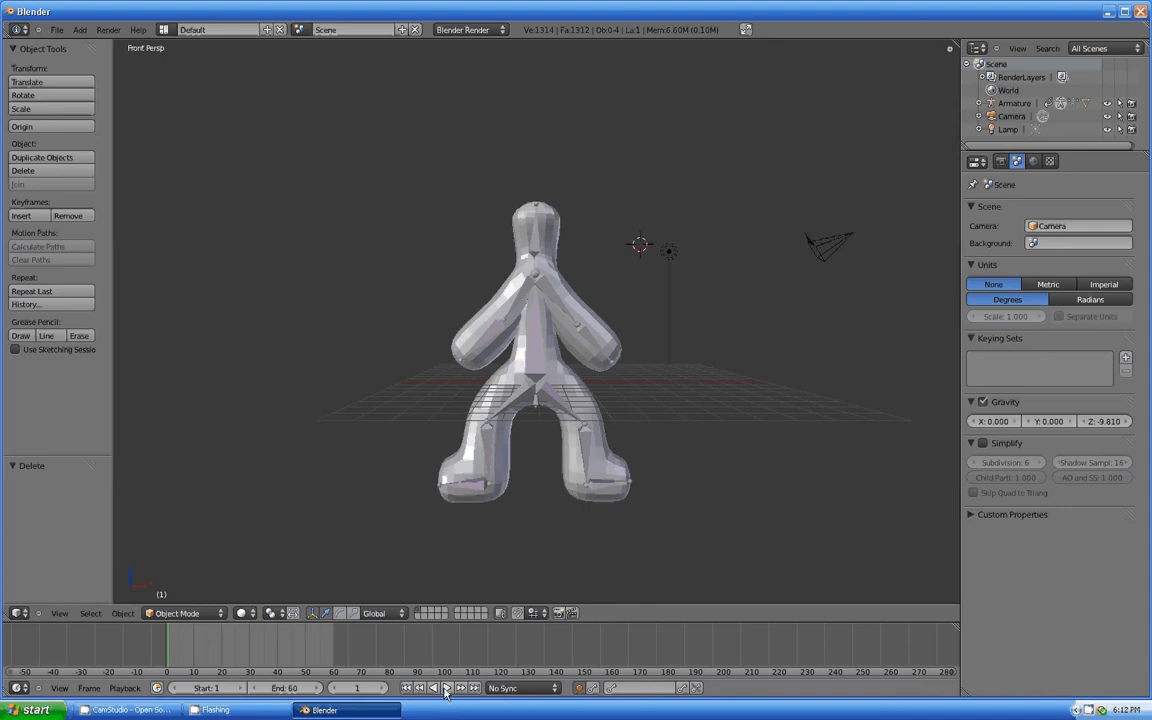
Play the rigged Gumby character's arm animation, then stop playback.
{"action": "left_click", "coordinate": [446, 687]}
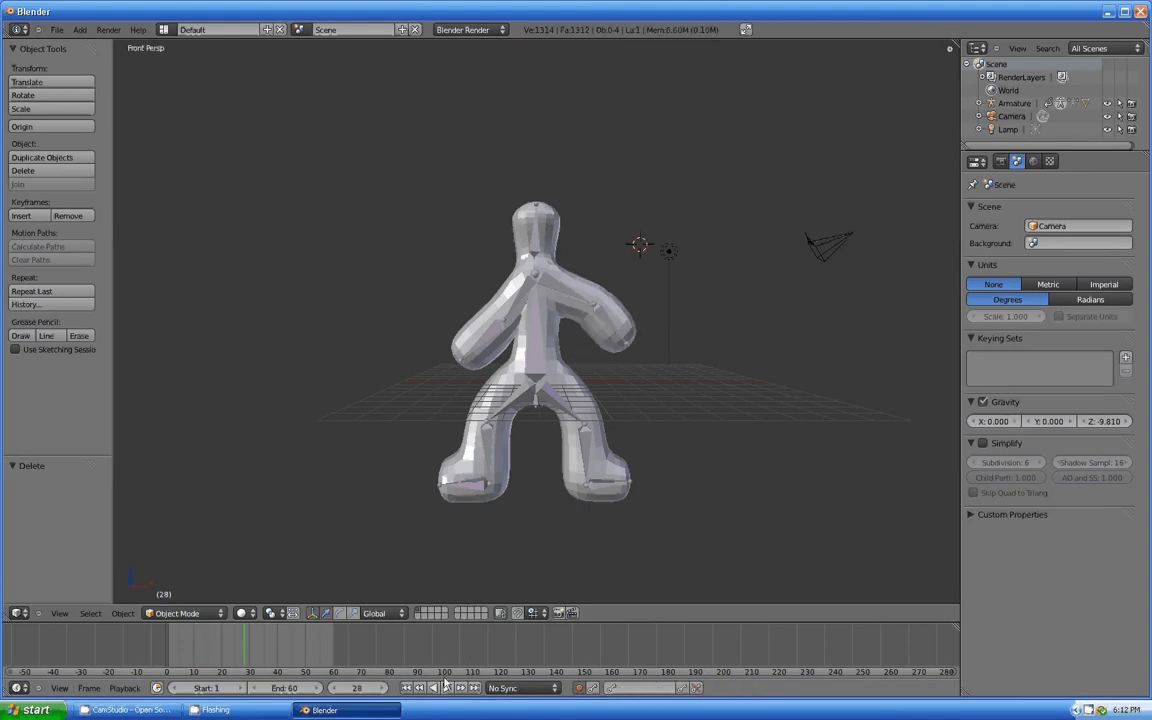
{"action": "left_click", "coordinate": [56, 29]}
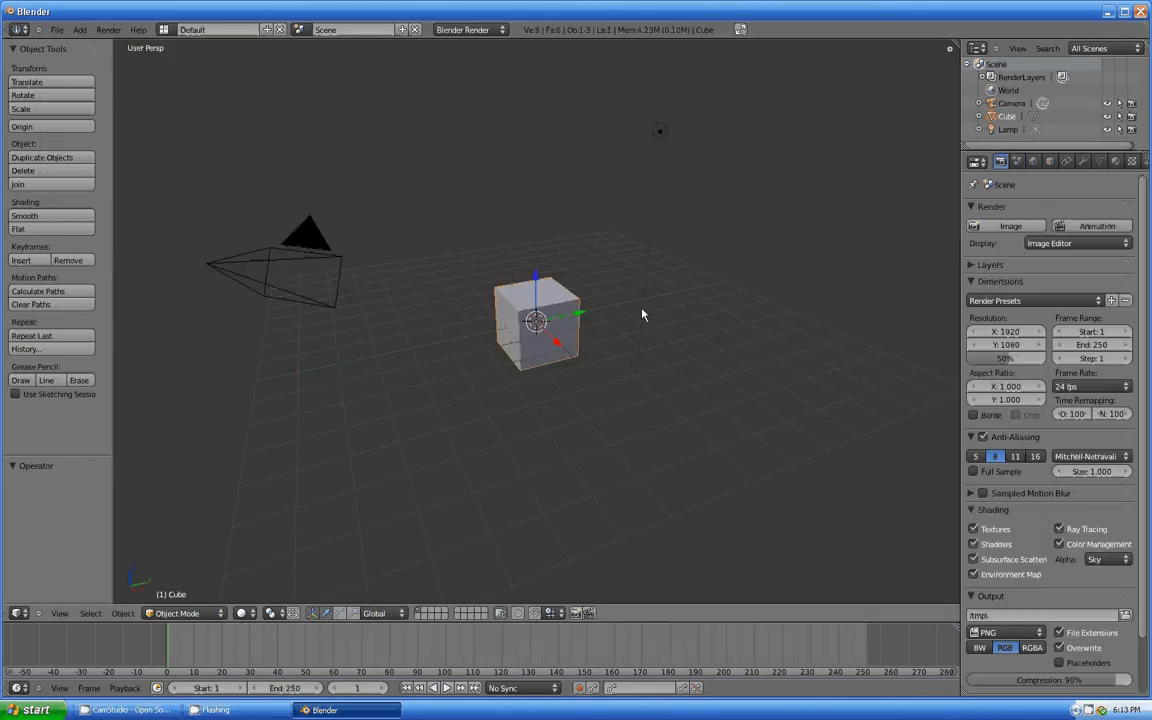
{"action": "mouse_move", "coordinate": [584, 287]}
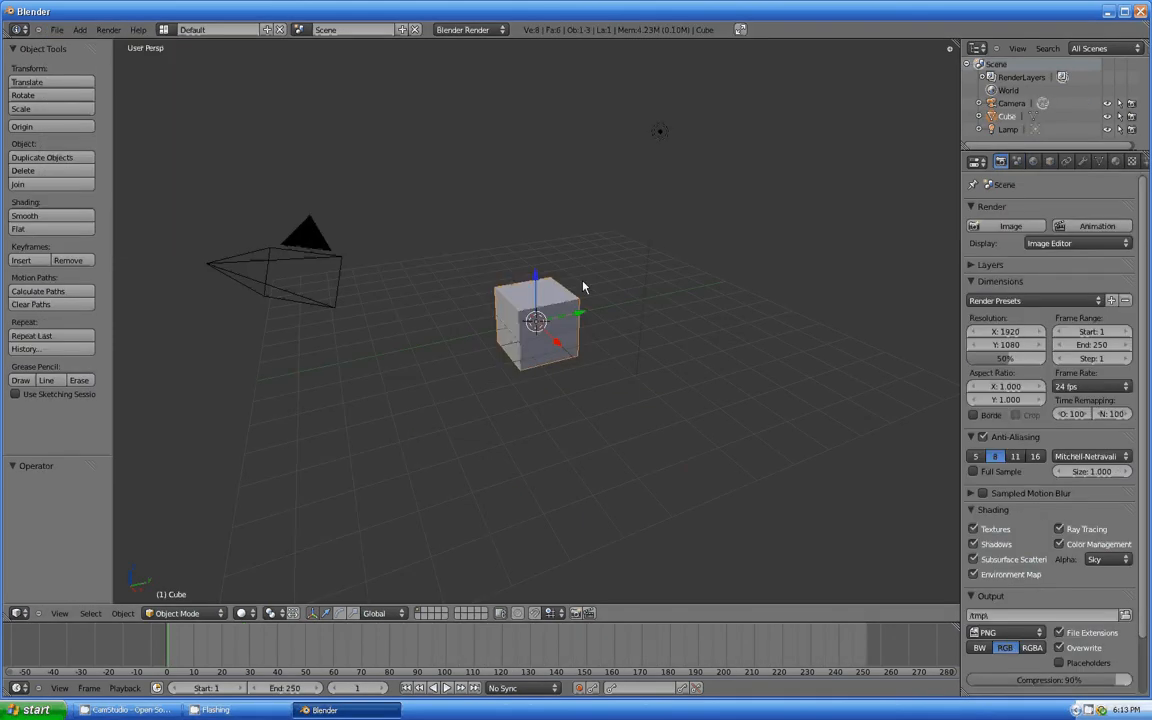
Switch the new scene's default cube into Edit Mode.
{"action": "key", "text": "Tab"}
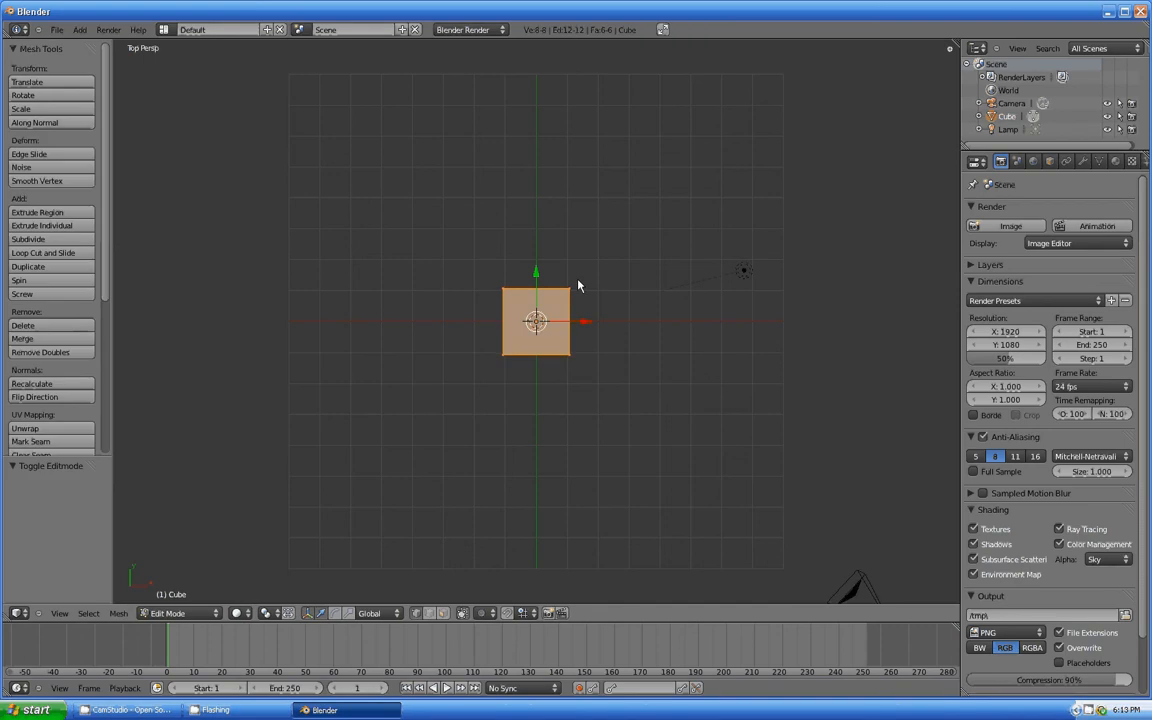
{"action": "mouse_move", "coordinate": [573, 285]}
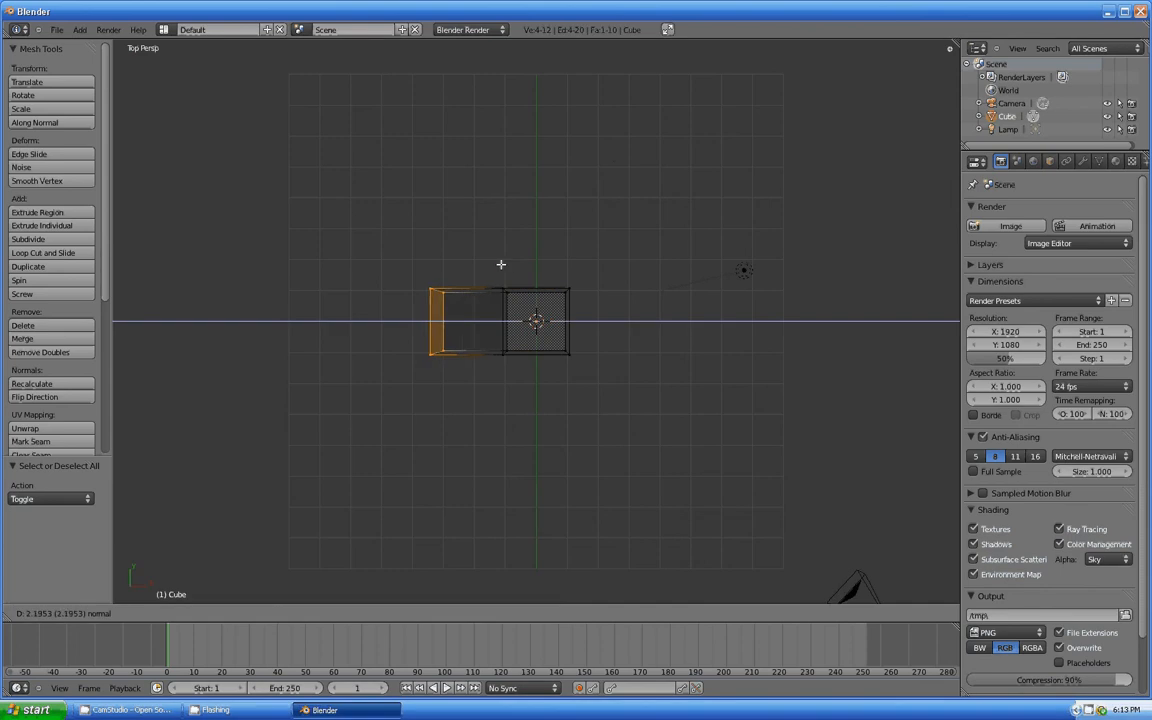
Confirm the extruded block's position while building the blocky figure.
{"action": "left_click", "coordinate": [37, 212]}
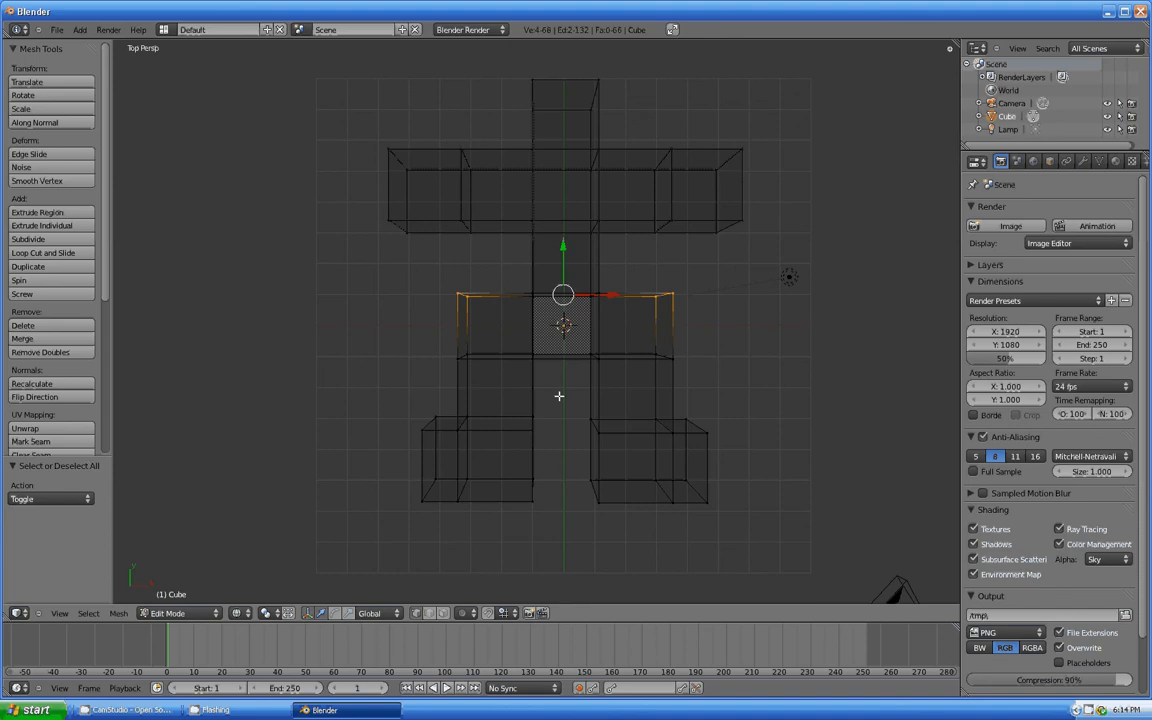
Shape the tapered head above the torso and return to Object Mode.
{"action": "key", "text": "s"}
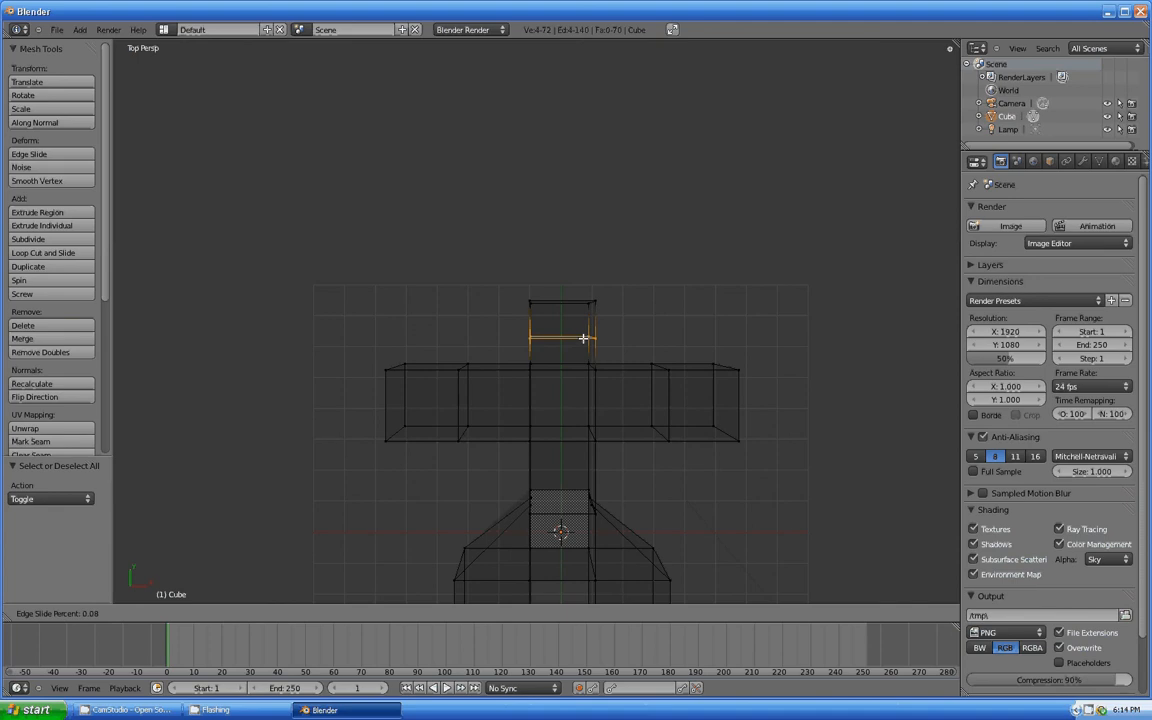
{"action": "mouse_move", "coordinate": [593, 387]}
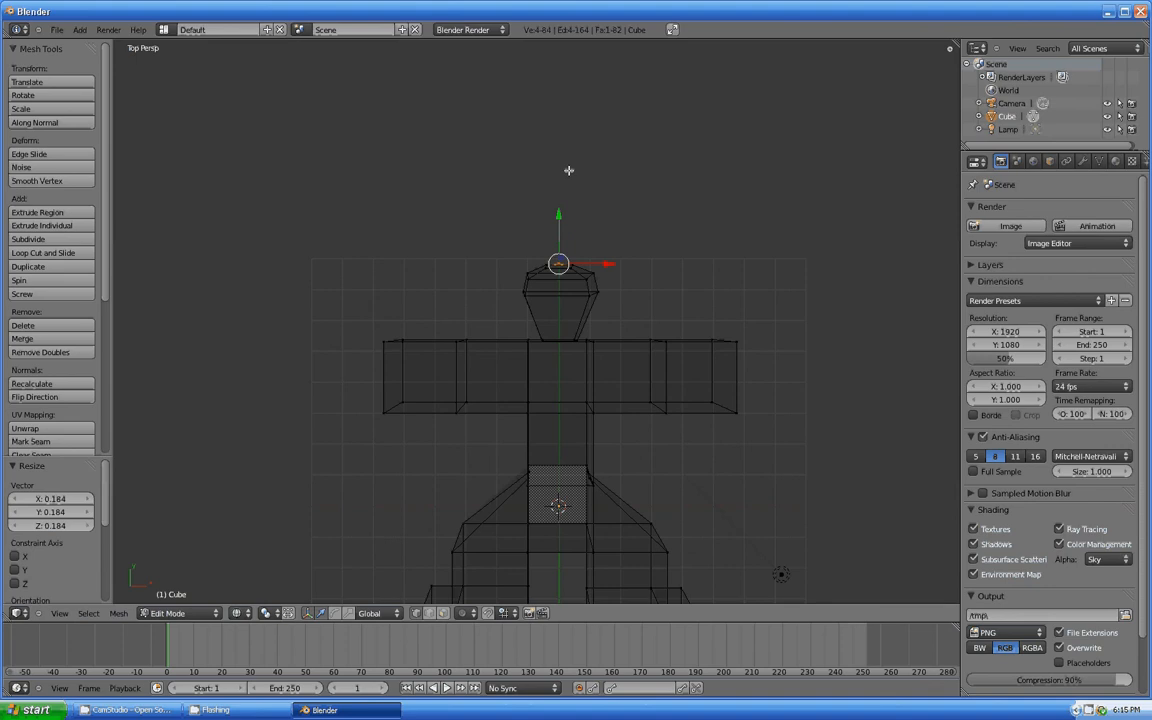
{"action": "key", "text": "Tab"}
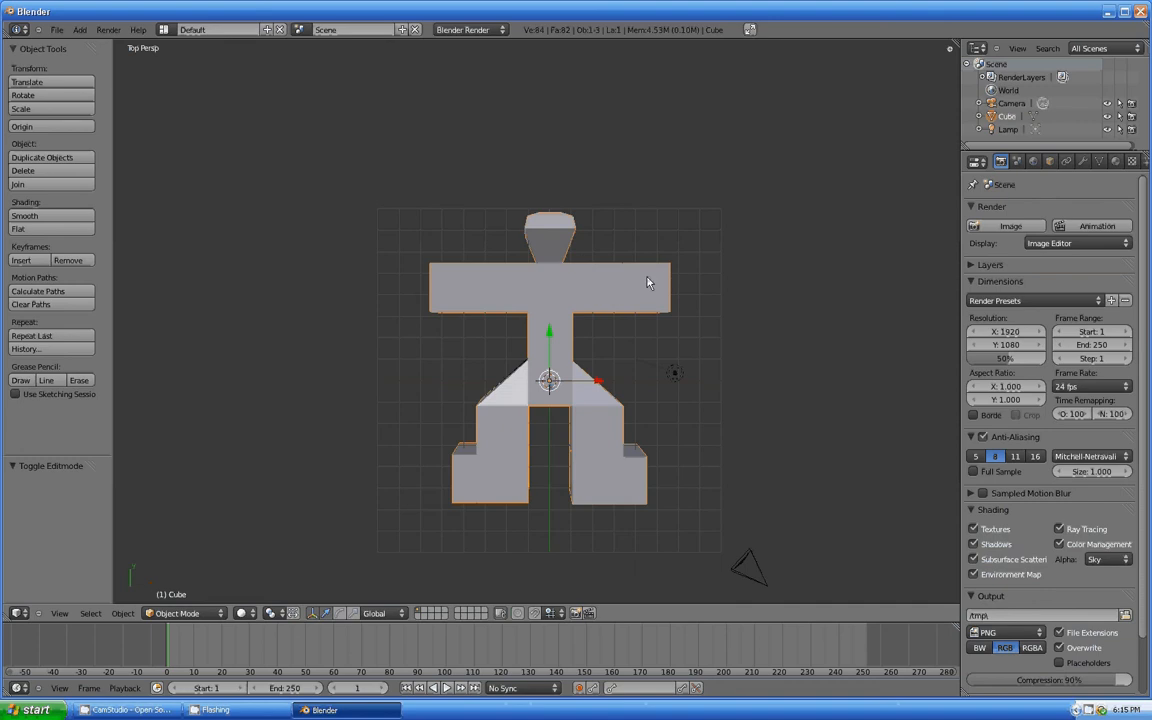
{"action": "mouse_move", "coordinate": [473, 266]}
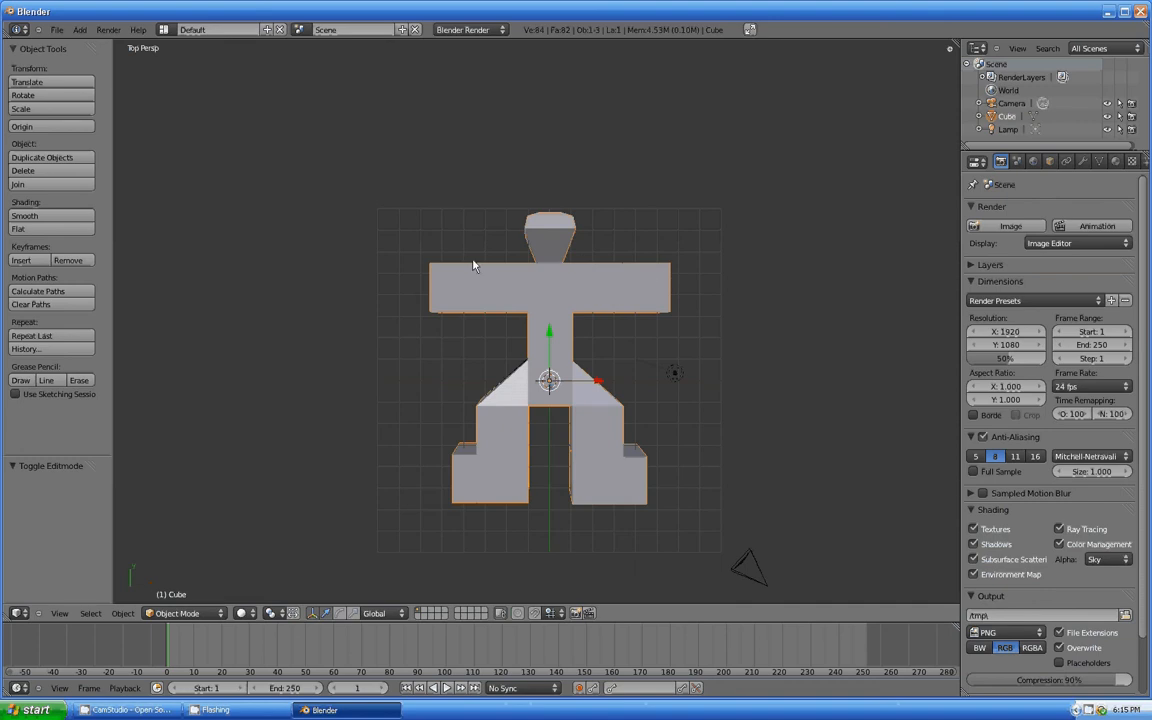
{"action": "mouse_move", "coordinate": [578, 284]}
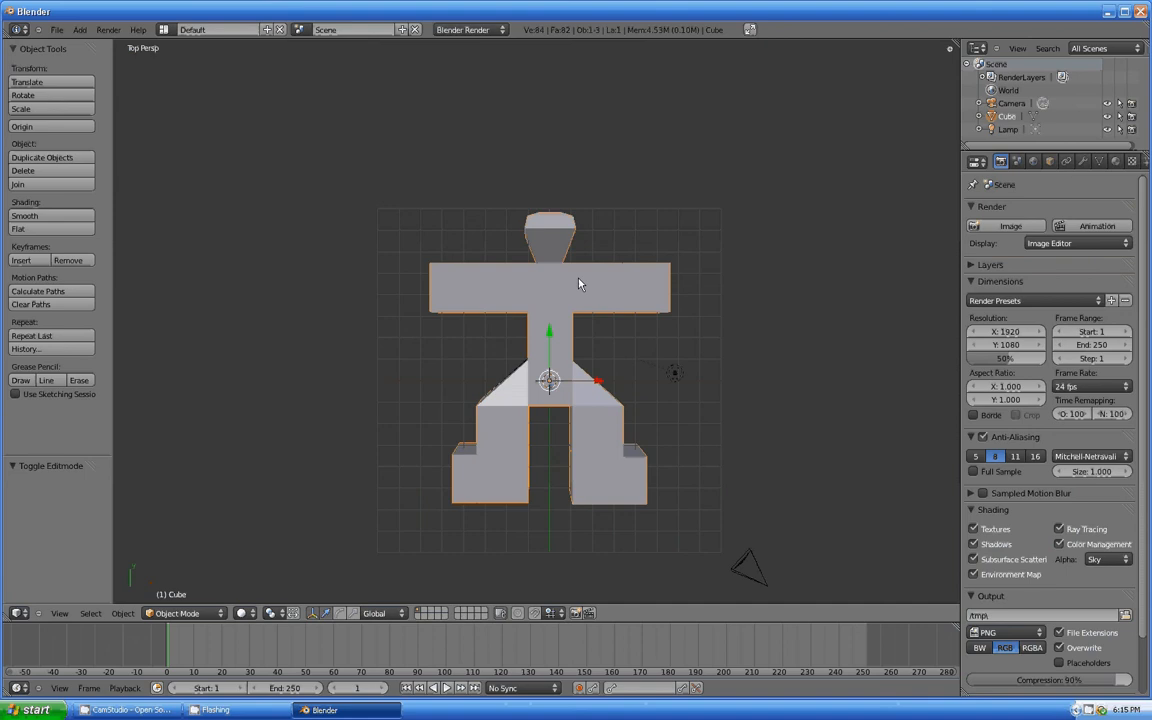
Add a Subdivision Surface modifier to the figure and apply it.
{"action": "left_click", "coordinate": [1083, 161]}
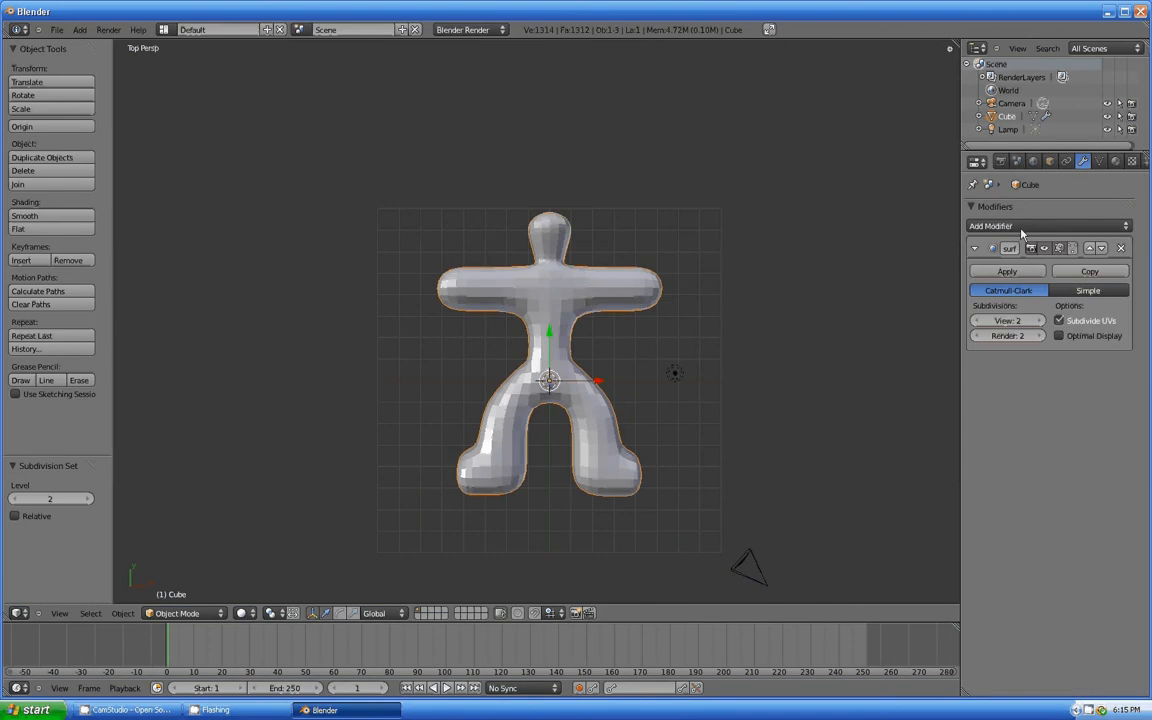
{"action": "left_click", "coordinate": [1006, 271]}
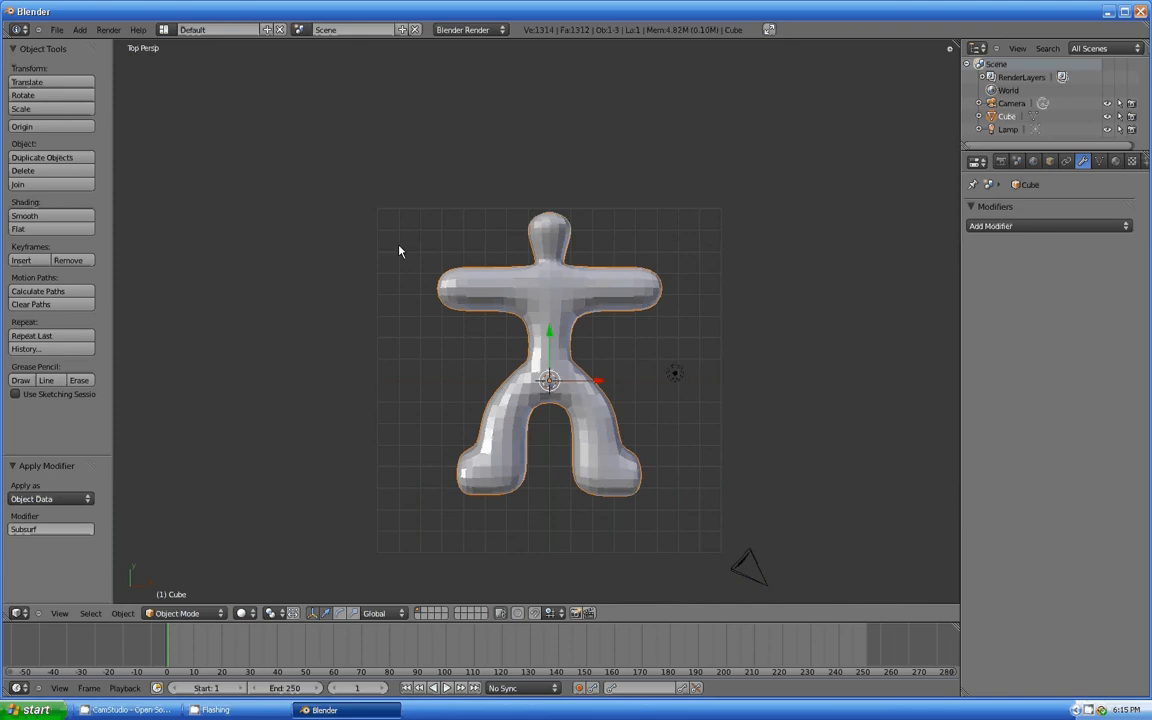
{"action": "mouse_move", "coordinate": [591, 415]}
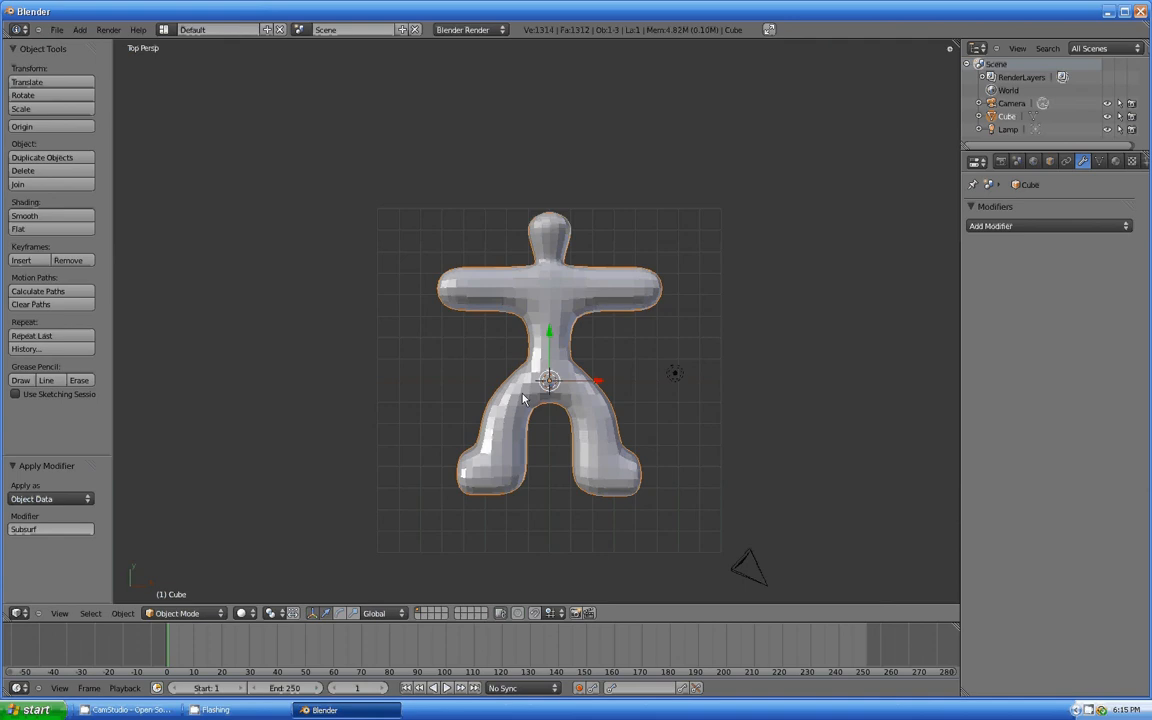
Check the figure from the right, orbit around it, then return to Front view.
{"action": "key", "text": "KP_3"}
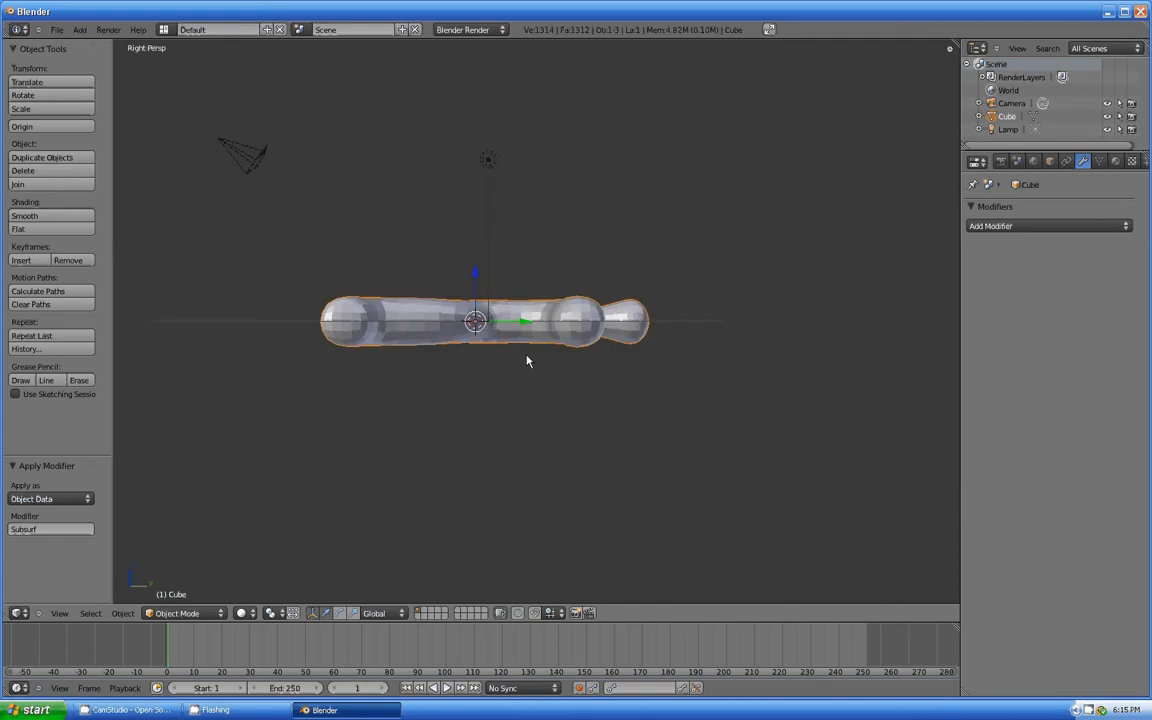
{"action": "left_click_drag", "start_coordinate": [527, 361], "coordinate": [550, 343]}
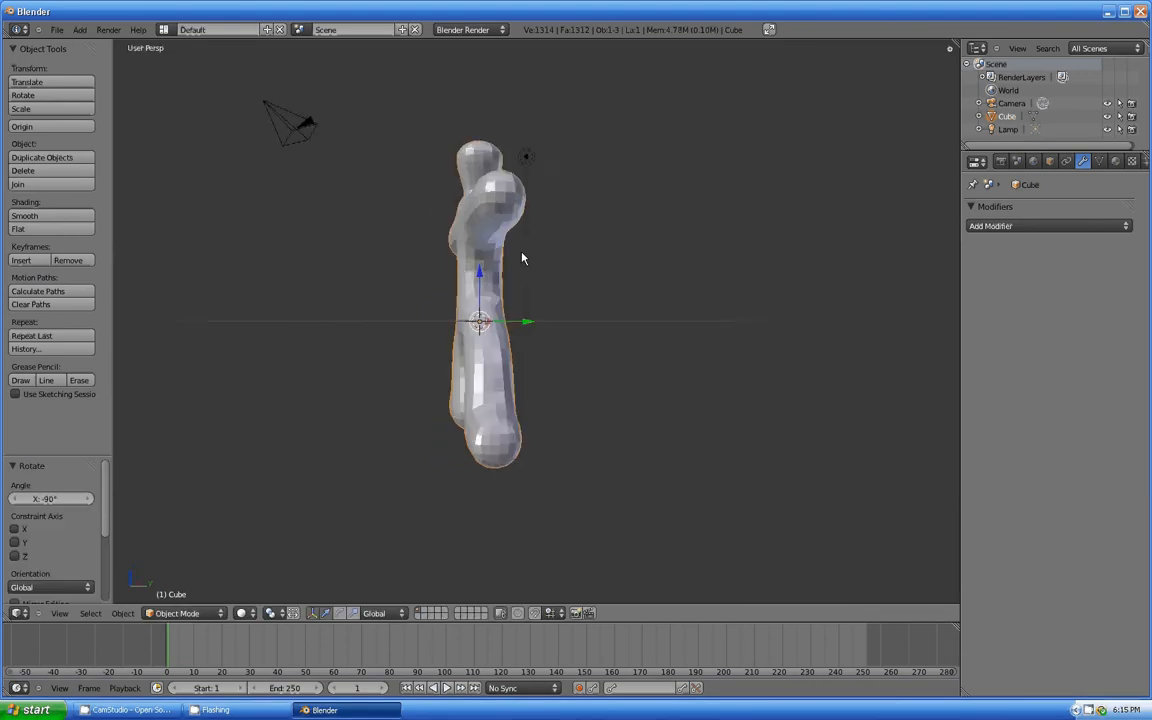
{"action": "key", "text": "KP_1"}
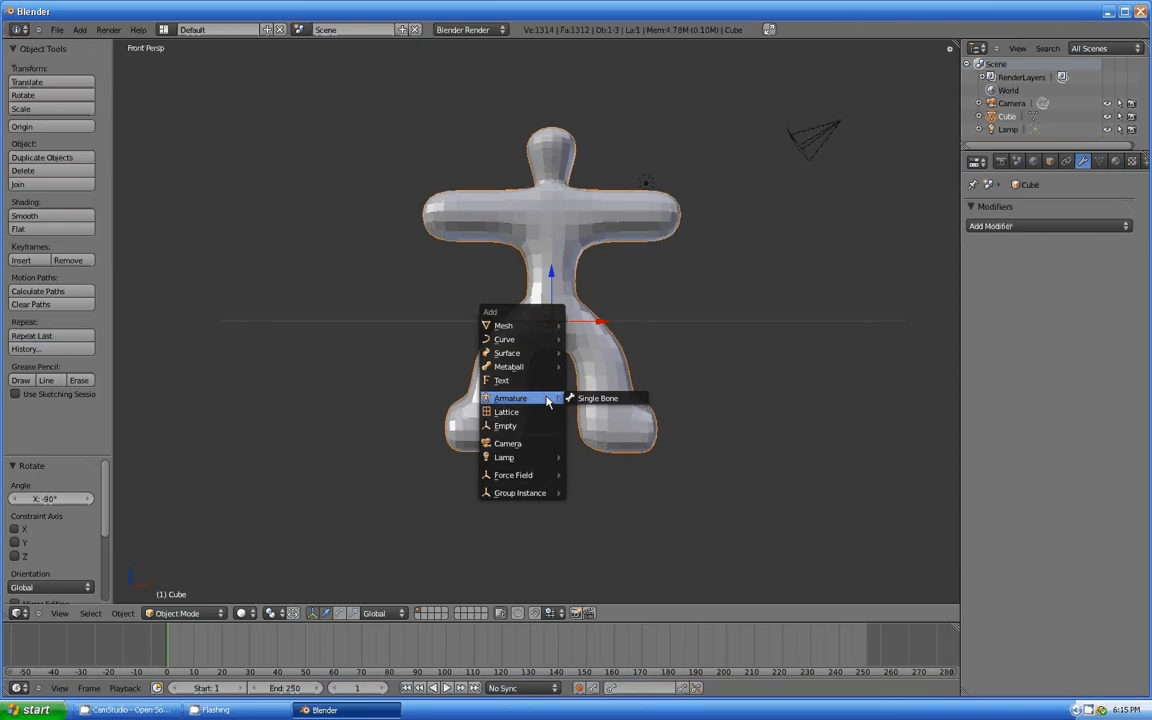
Add a single-bone armature and enable X-Ray in its display settings.
{"action": "left_click", "coordinate": [597, 398]}
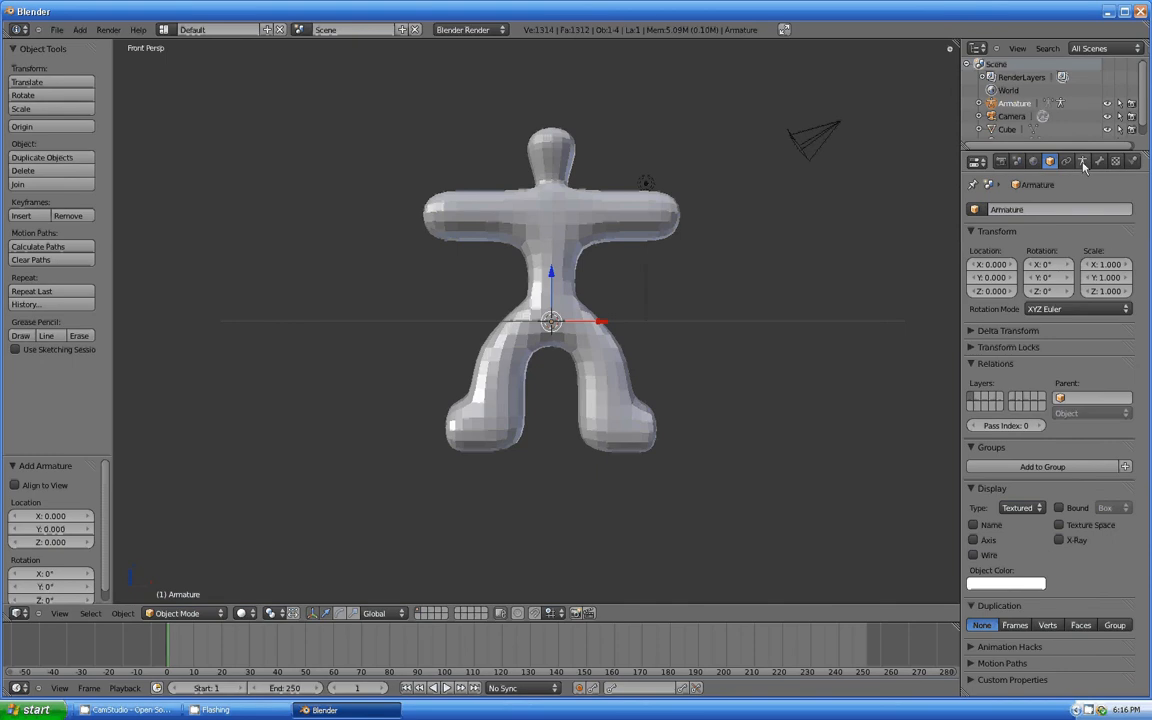
{"action": "left_click", "coordinate": [1082, 161]}
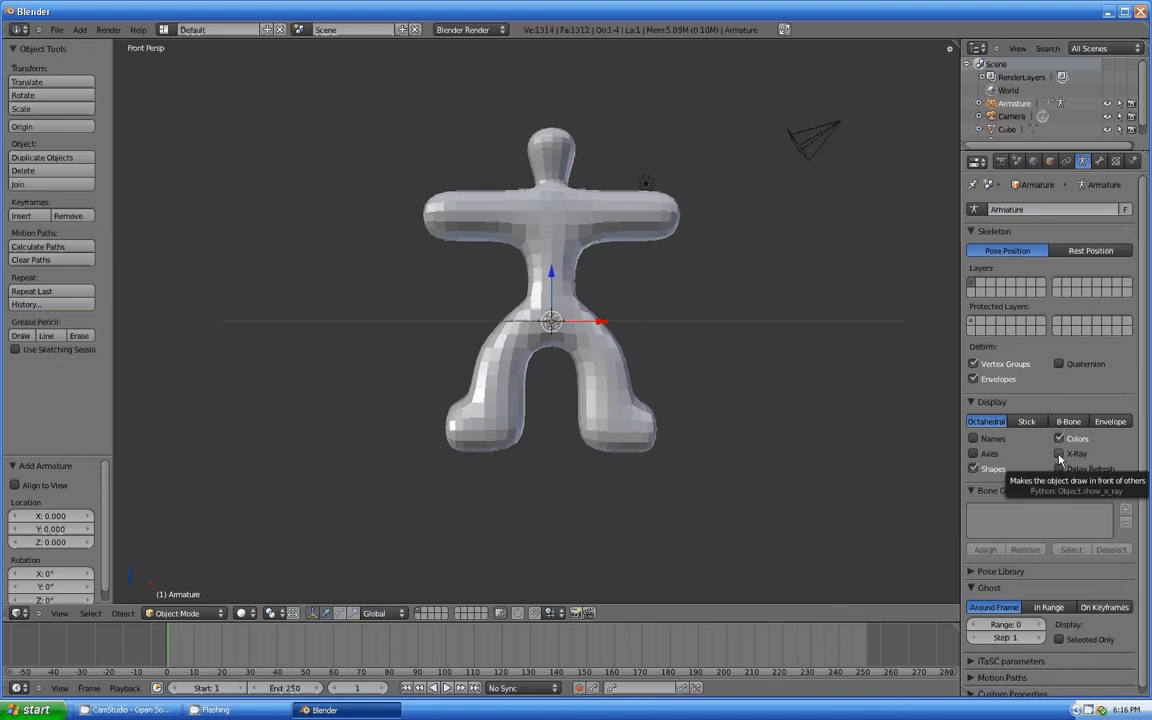
{"action": "left_click", "coordinate": [1059, 453]}
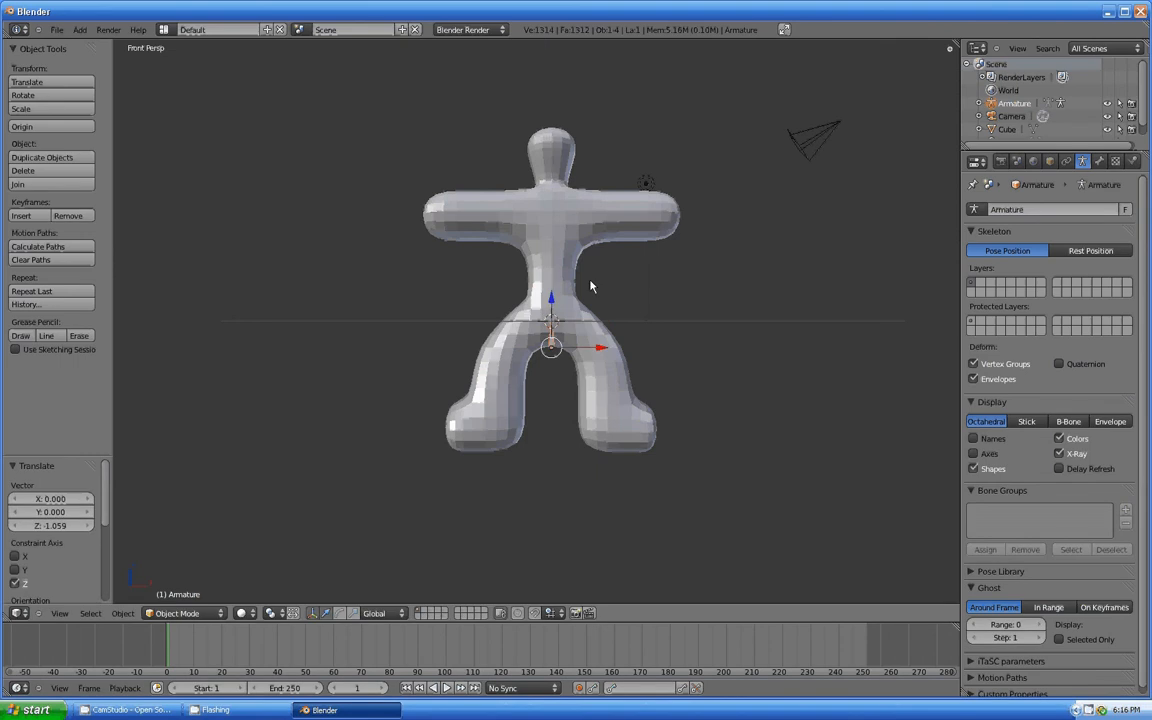
{"action": "mouse_move", "coordinate": [590, 172]}
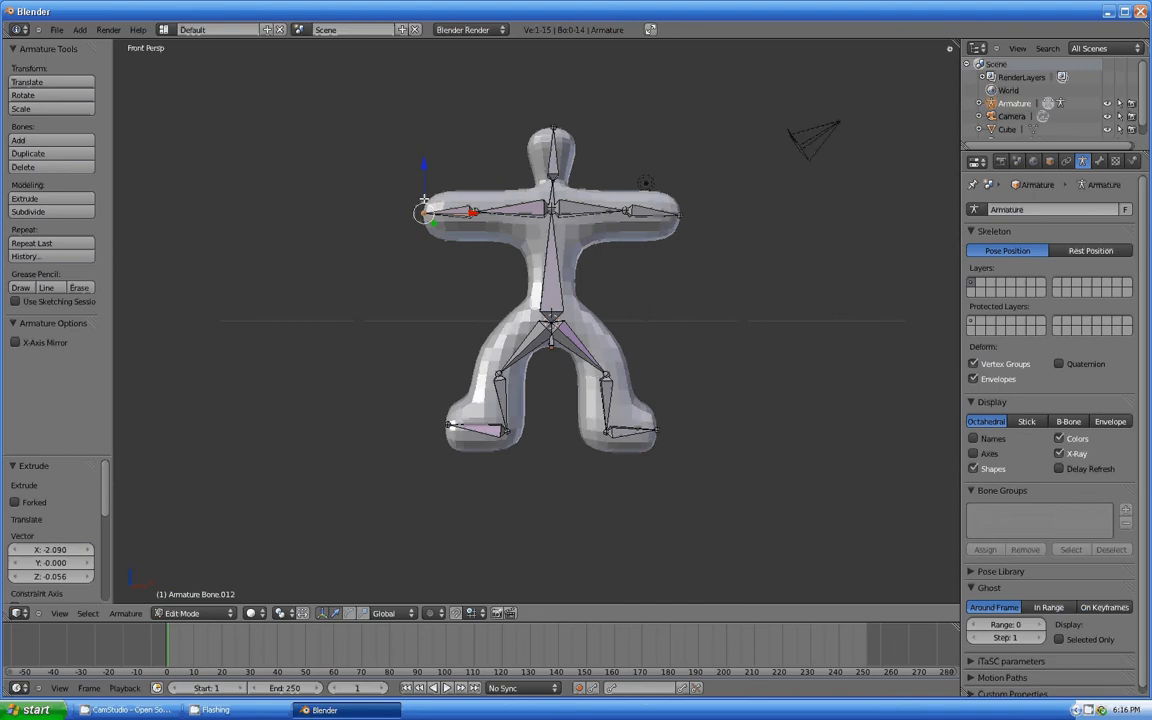
{"action": "mouse_move", "coordinate": [334, 200]}
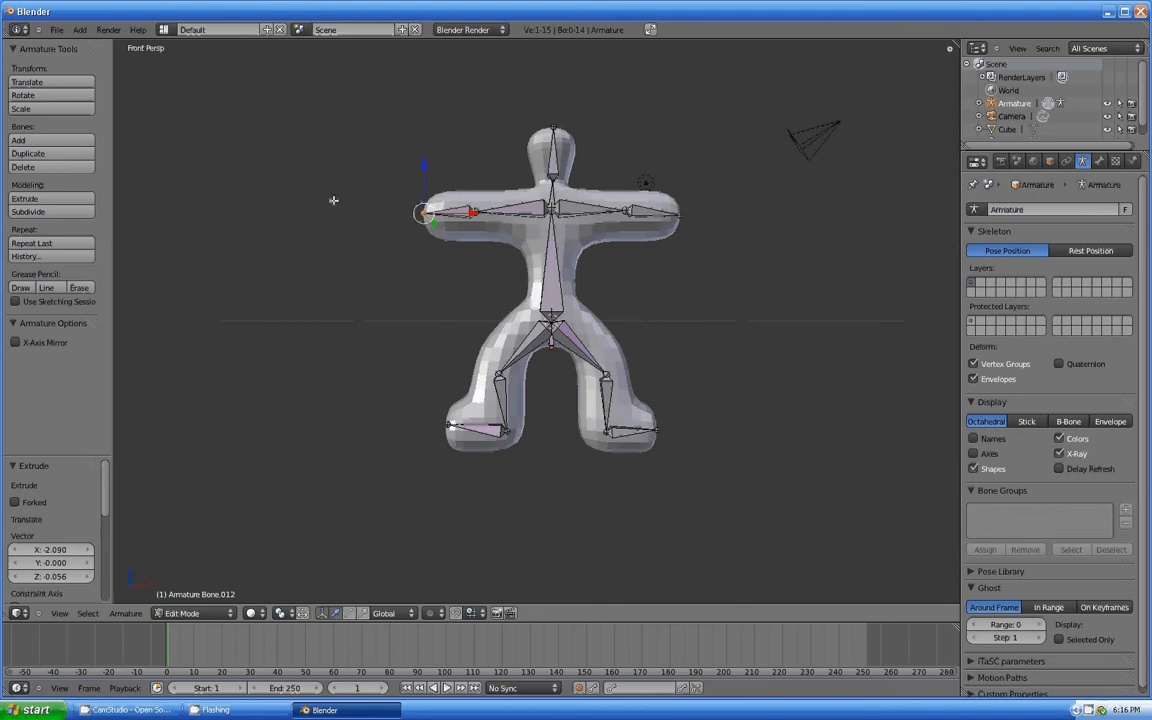
{"action": "mouse_move", "coordinate": [435, 390]}
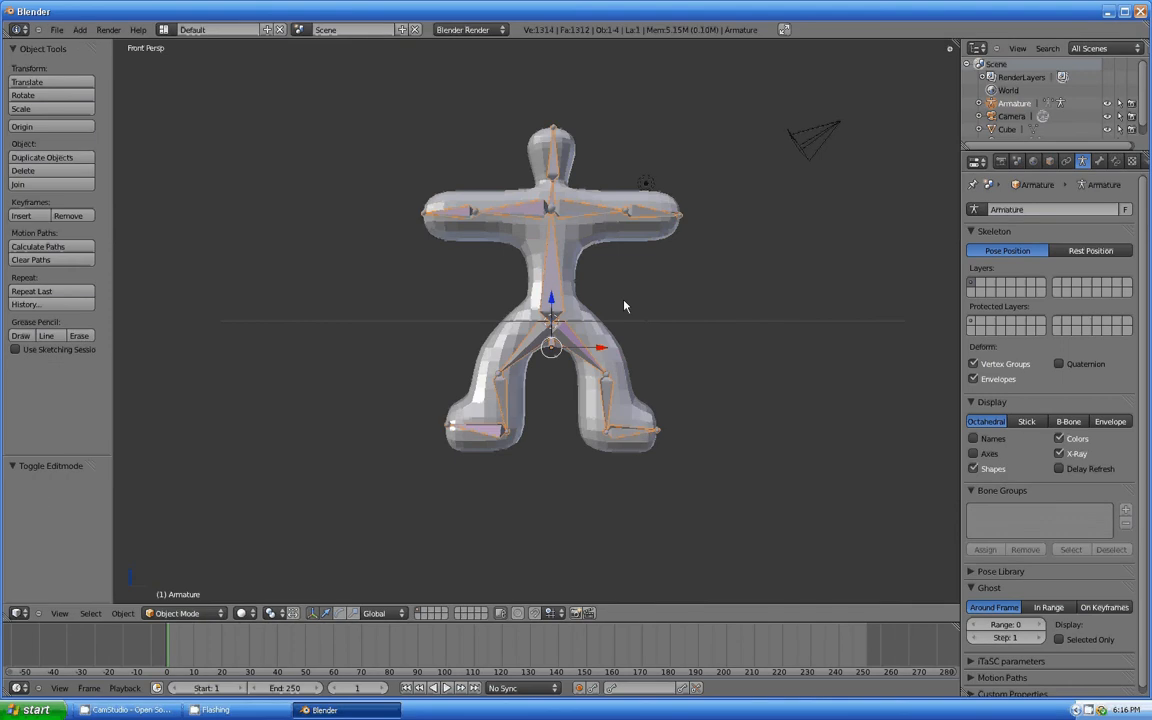
Parent the Gumby mesh to the armature with automatic weights, then enter Pose Mode.
{"action": "left_click", "coordinate": [1007, 129]}
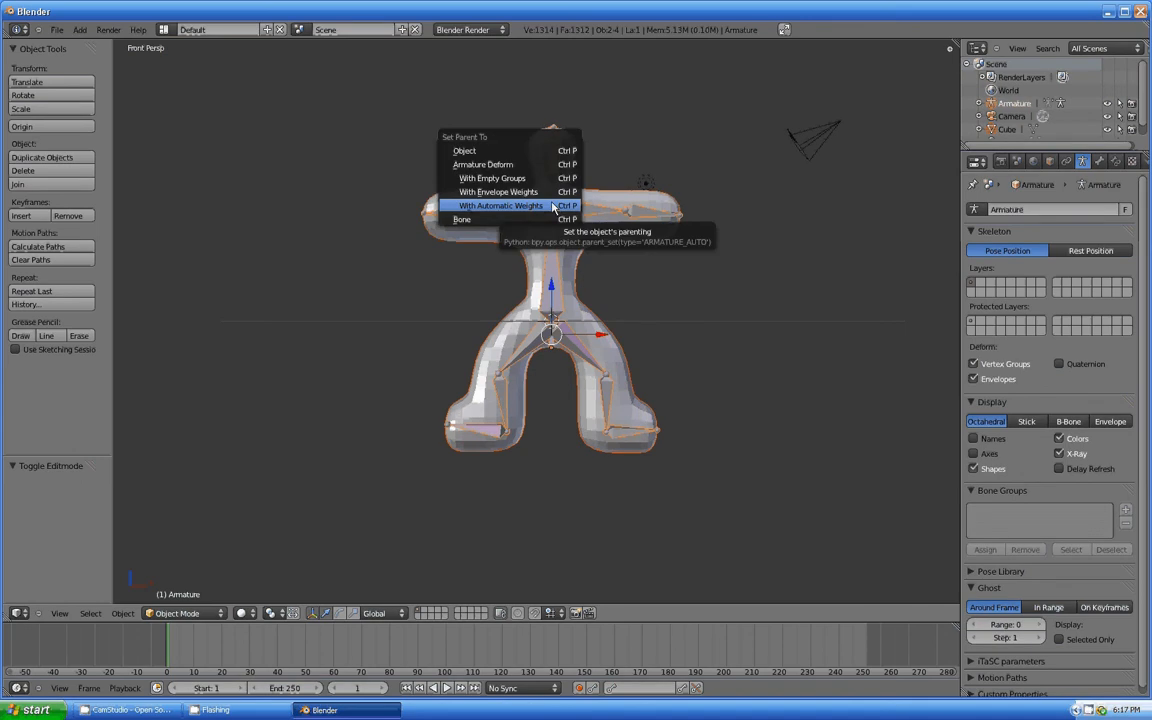
{"action": "mouse_move", "coordinate": [498, 191]}
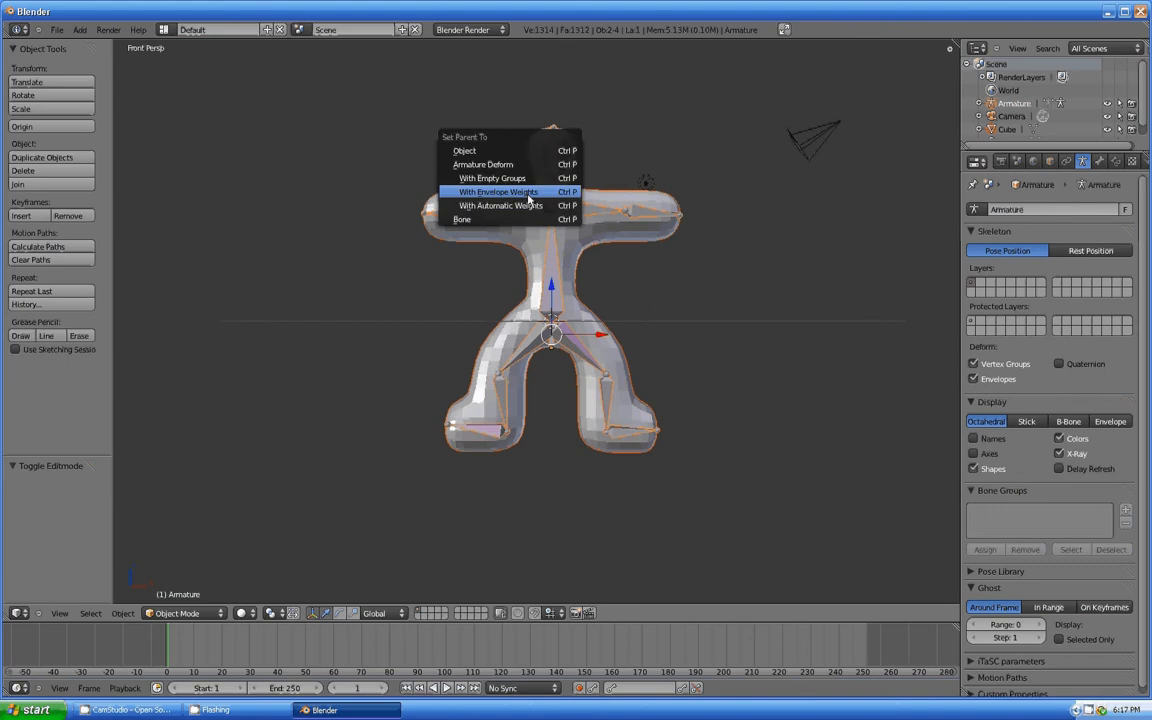
{"action": "mouse_move", "coordinate": [500, 205]}
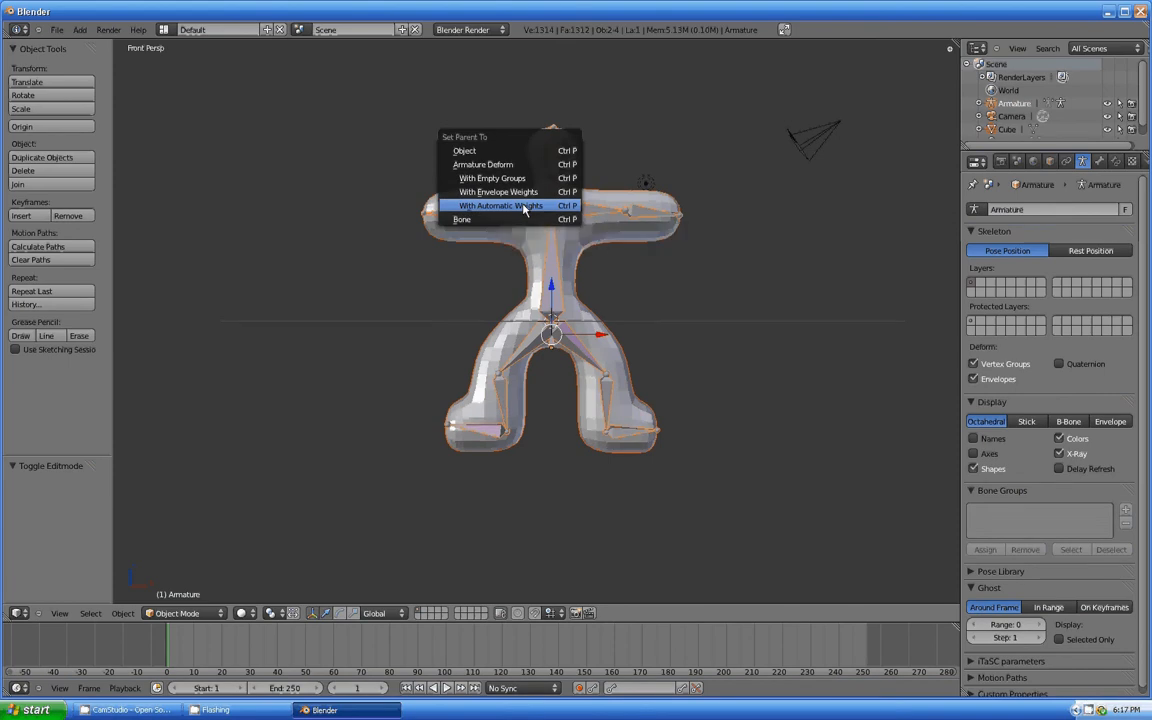
{"action": "left_click", "coordinate": [500, 205]}
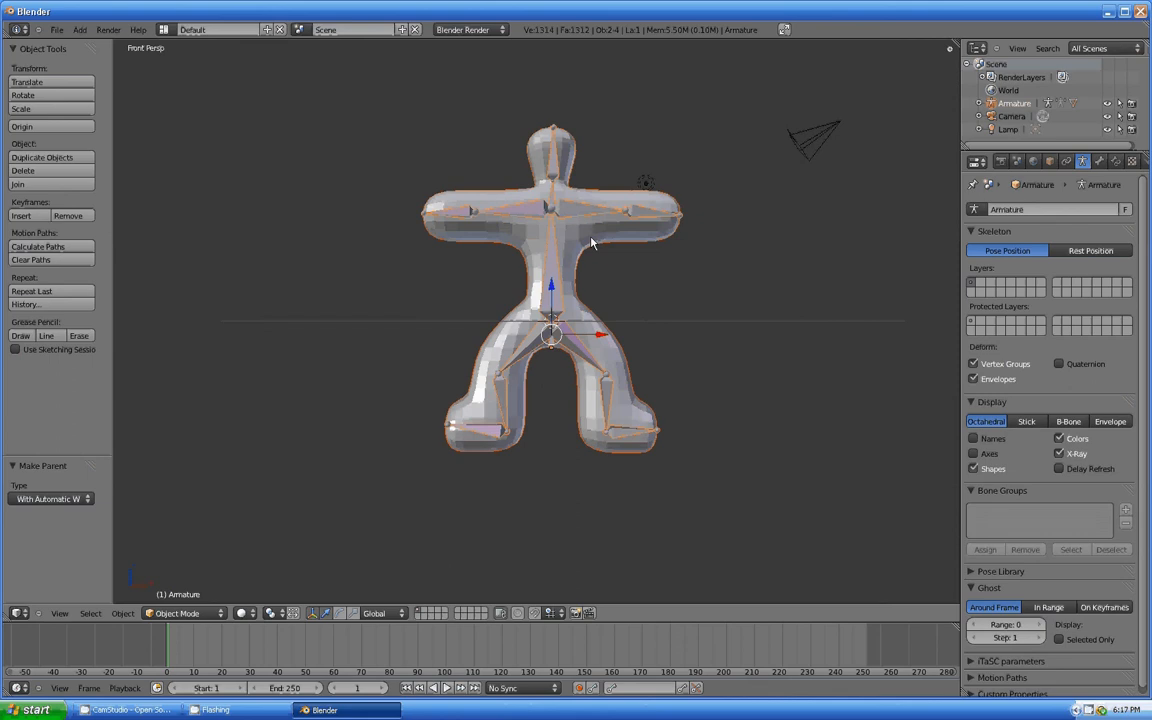
{"action": "mouse_move", "coordinate": [603, 219]}
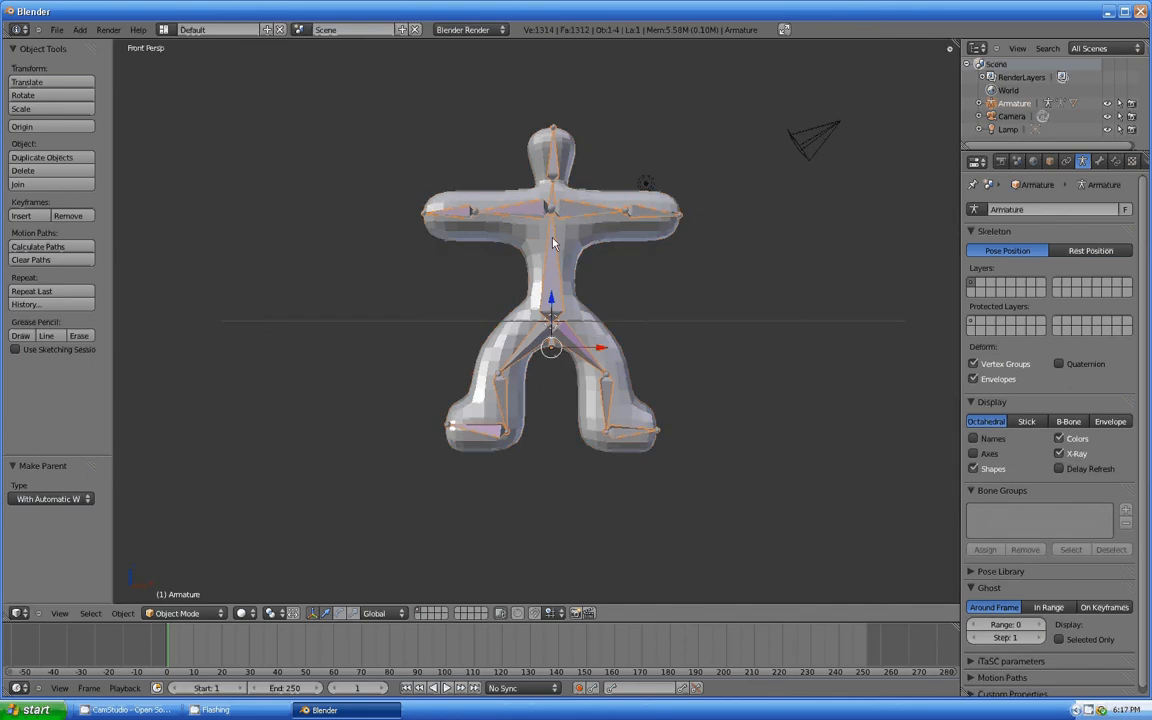
{"action": "left_click", "coordinate": [185, 613]}
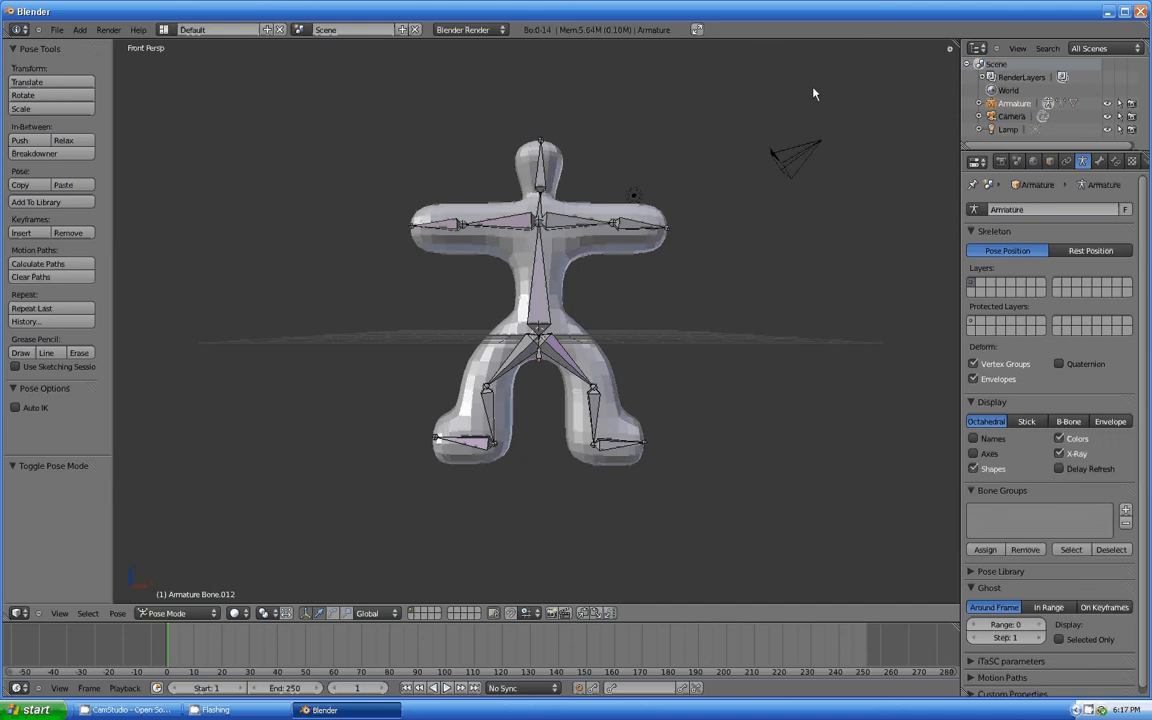
Select the upper arm bone on the right side of the rig.
{"action": "left_click", "coordinate": [620, 228]}
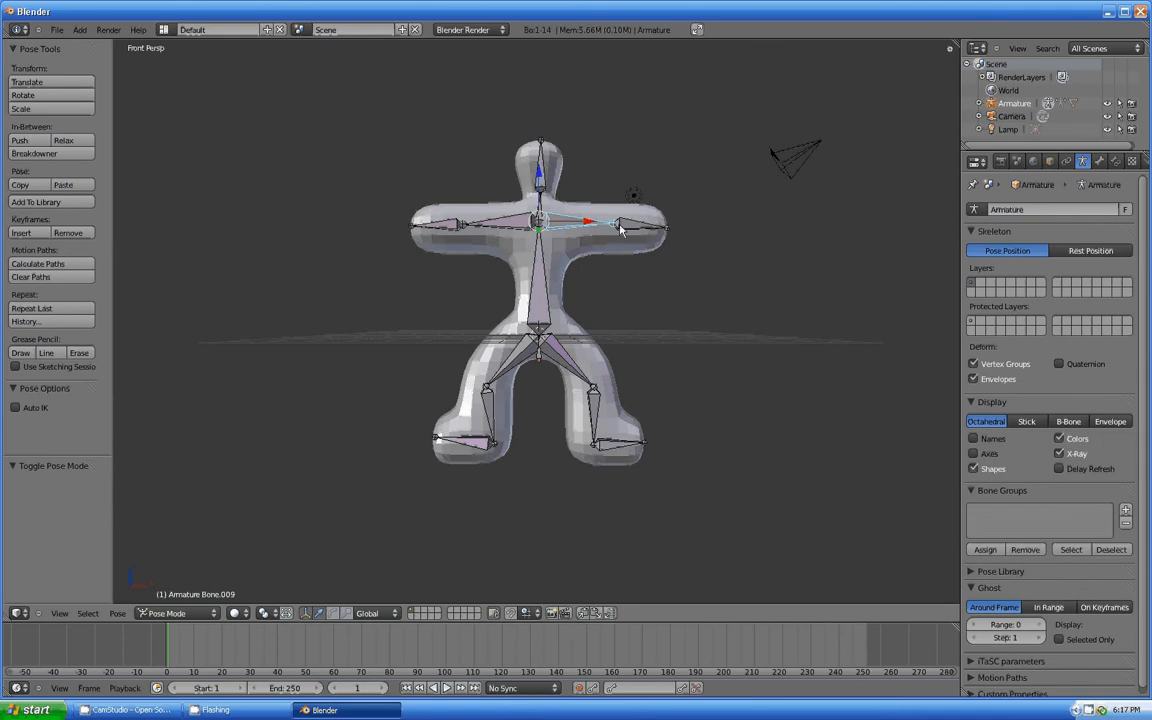
{"action": "mouse_move", "coordinate": [483, 185]}
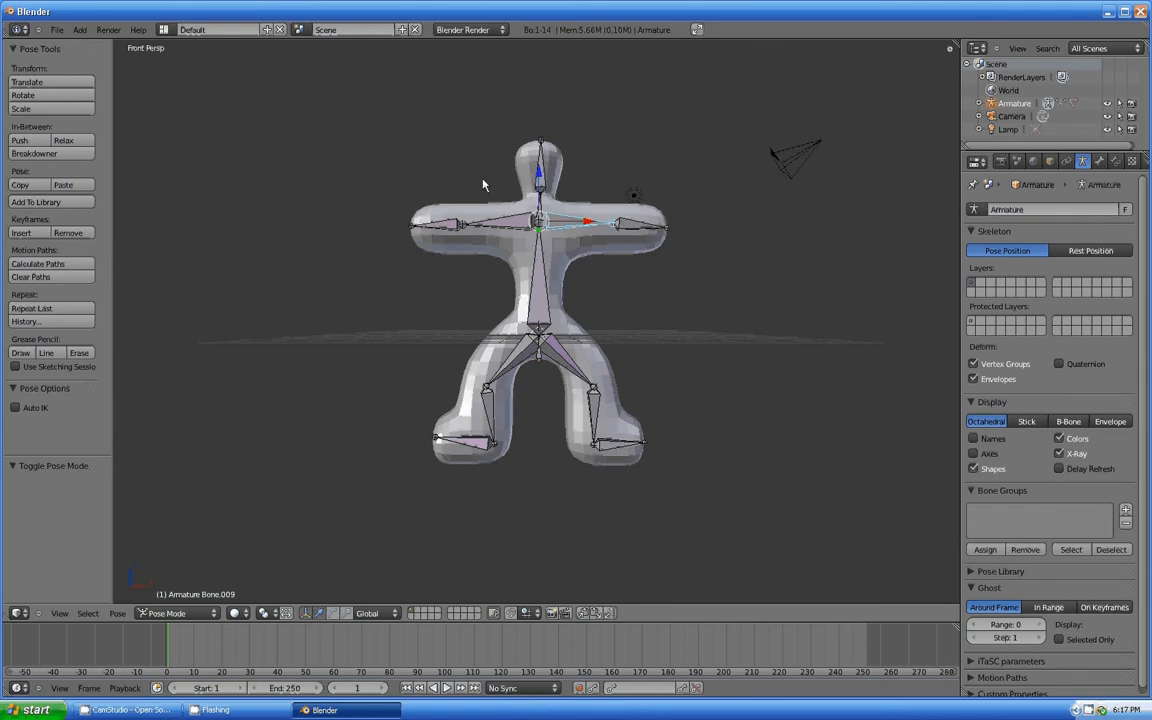
{"action": "mouse_move", "coordinate": [639, 181]}
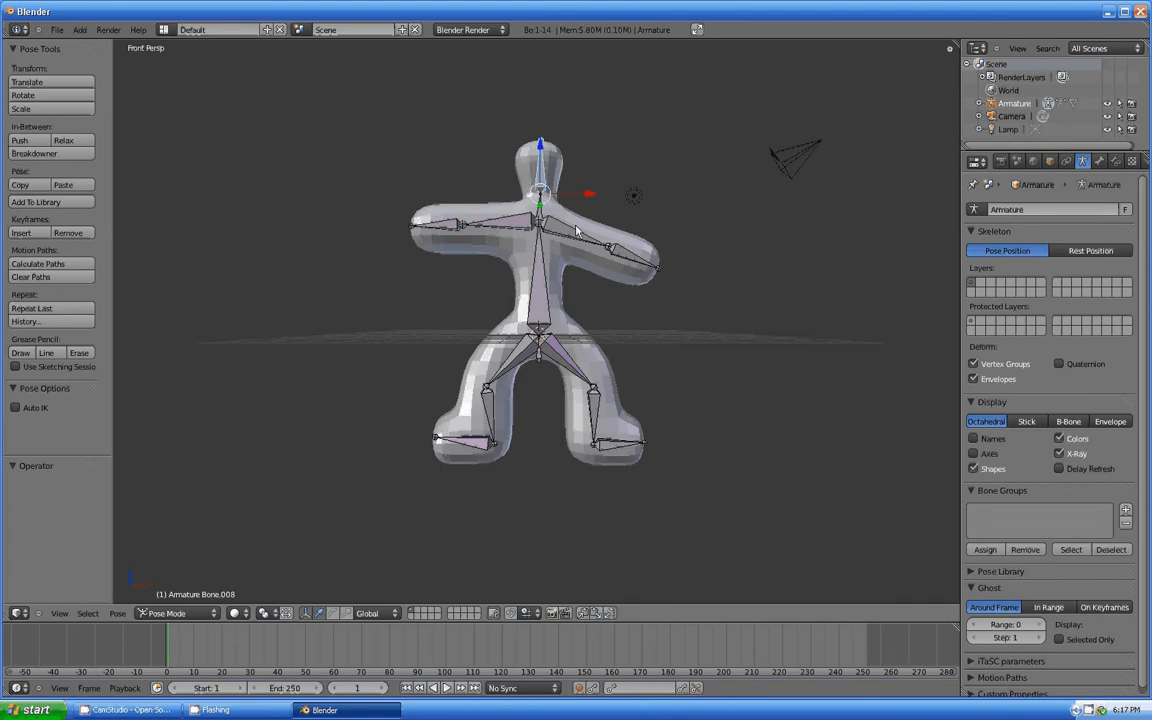
{"action": "mouse_move", "coordinate": [460, 273]}
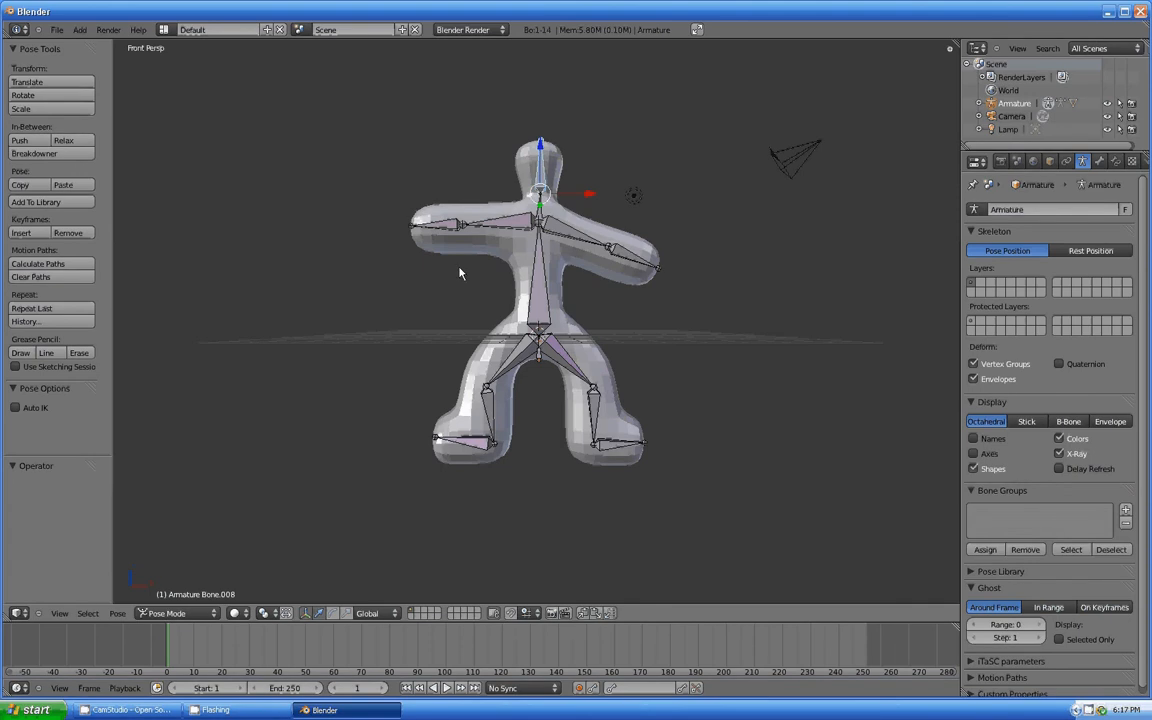
{"action": "mouse_move", "coordinate": [590, 310]}
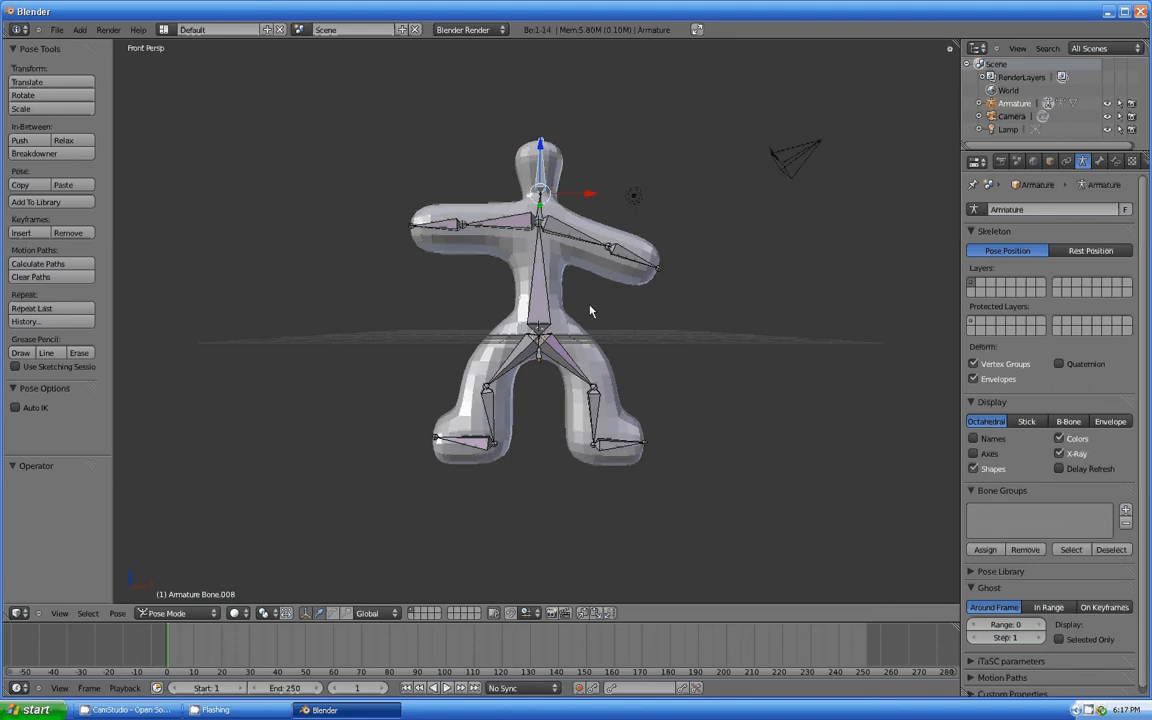